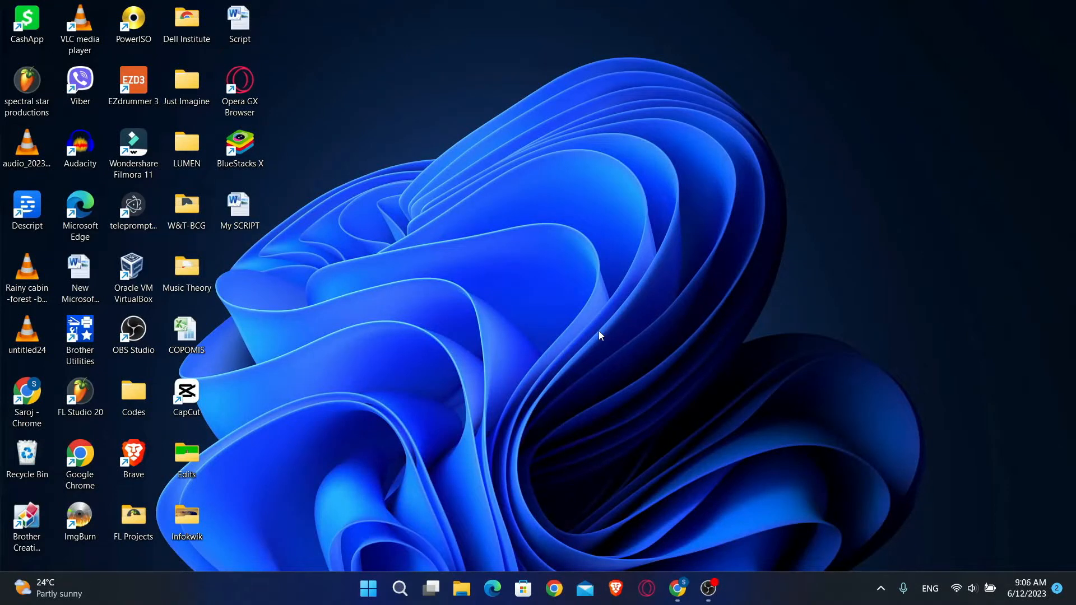
mouse_move(635, 244)
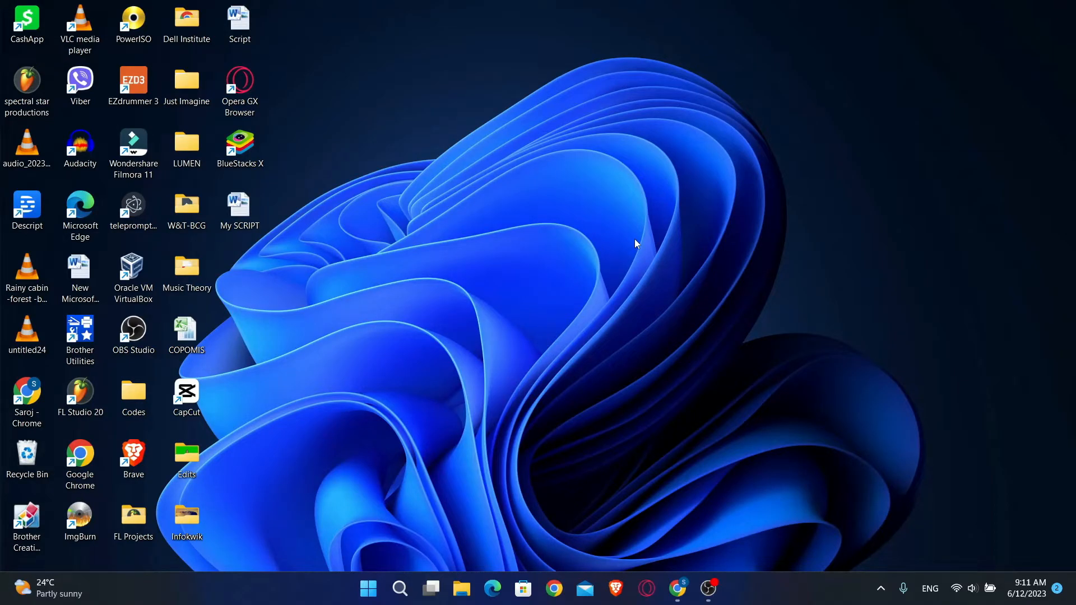
- Launch Chrome and open the Spectrum 'Webmail - Login' result for 'charter.net email login'
left_click(26, 398)
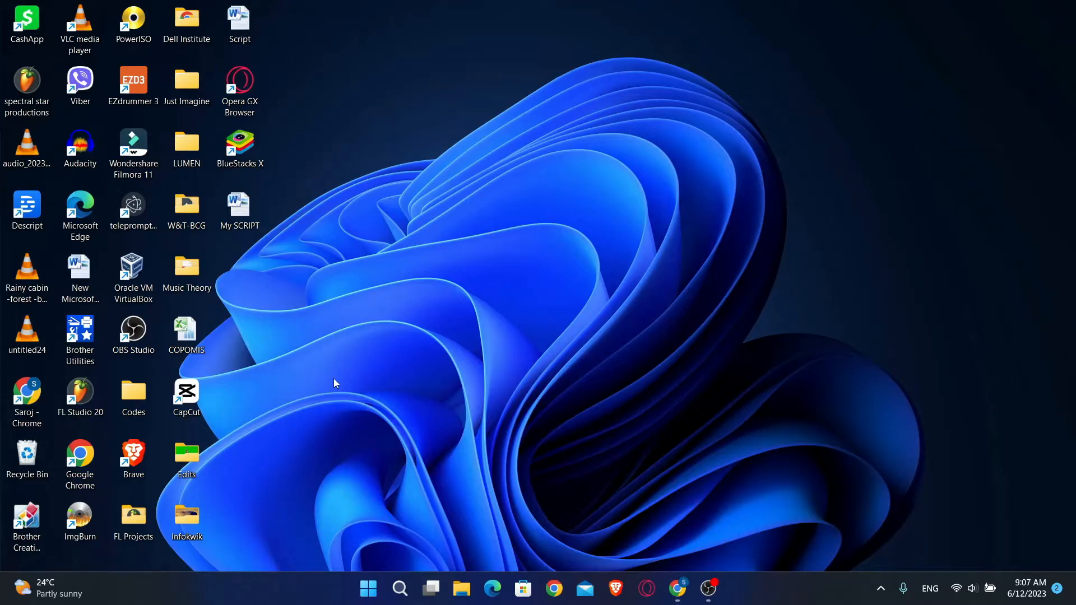
left_click(27, 397)
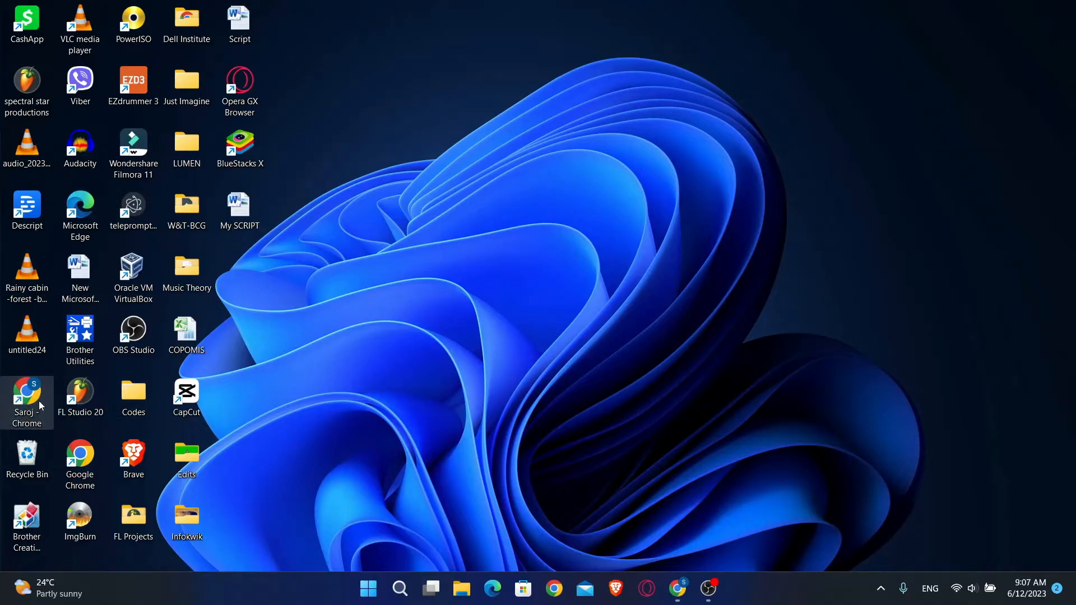
double_click(26, 400)
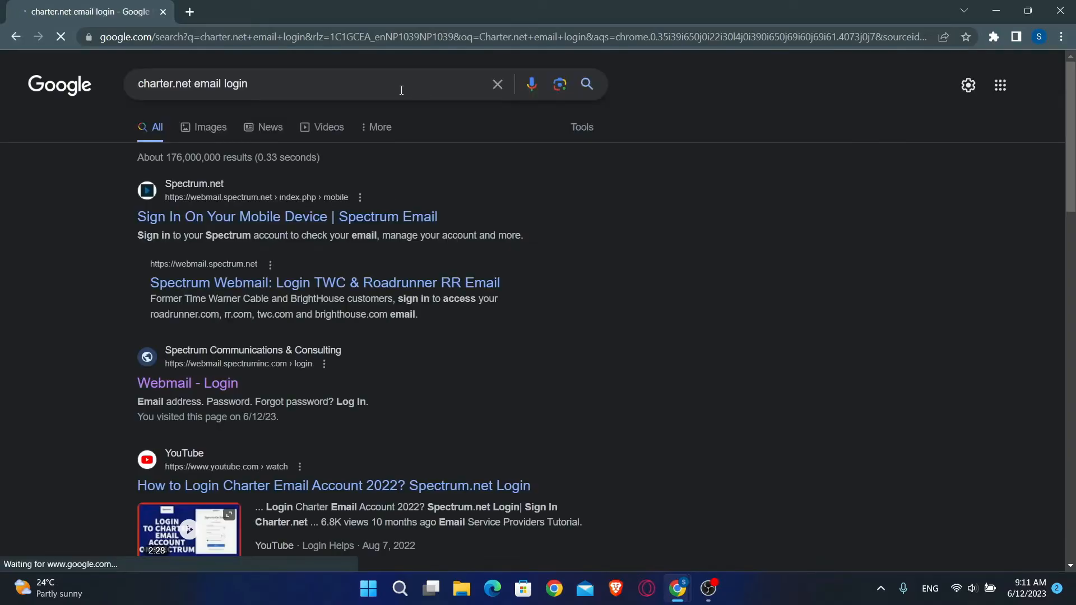
mouse_move(187, 382)
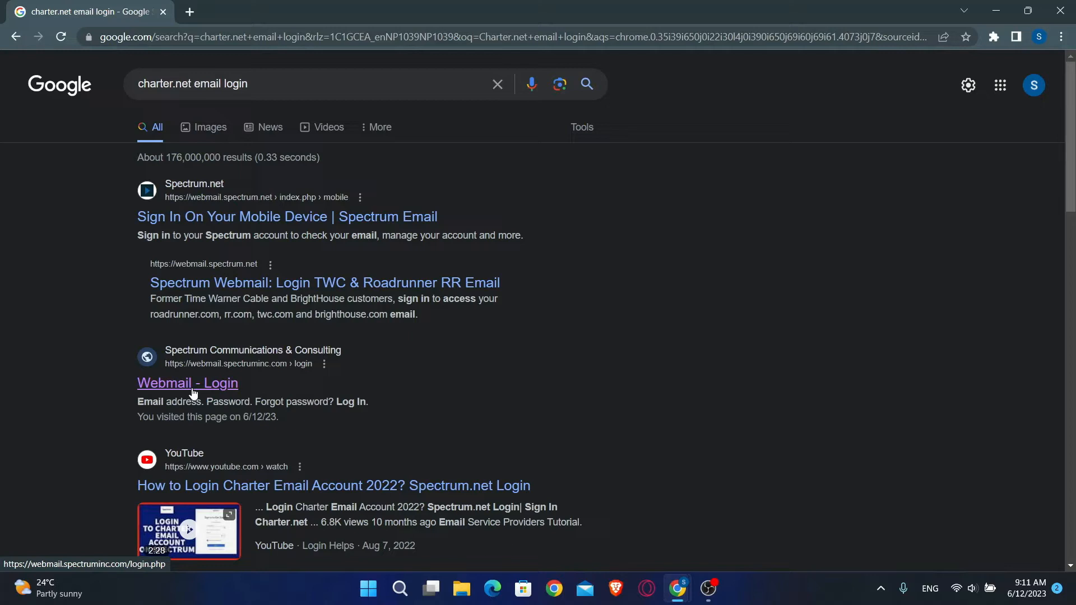
left_click(187, 383)
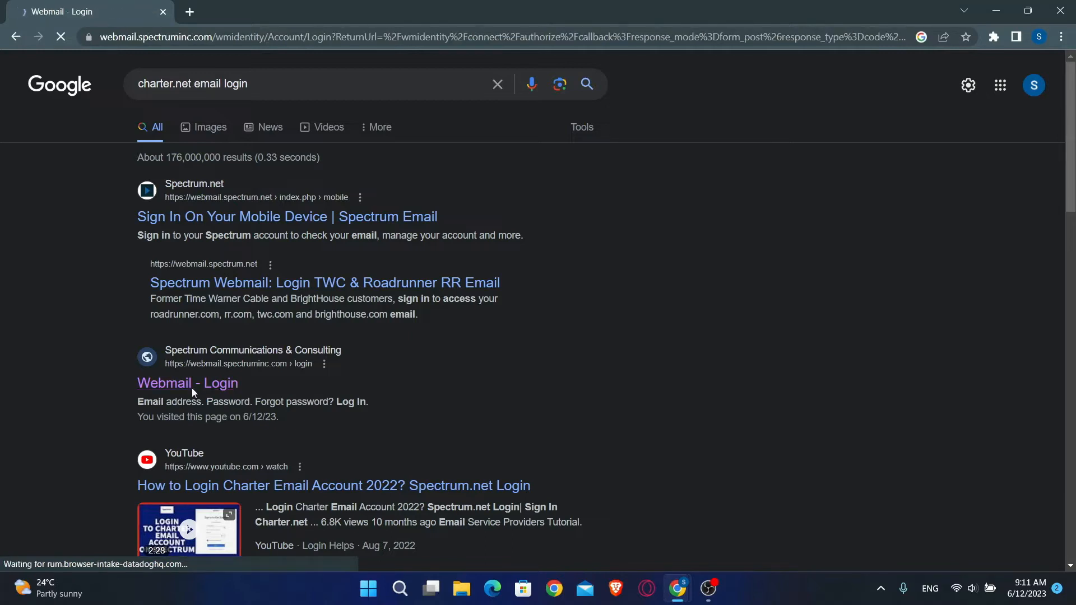